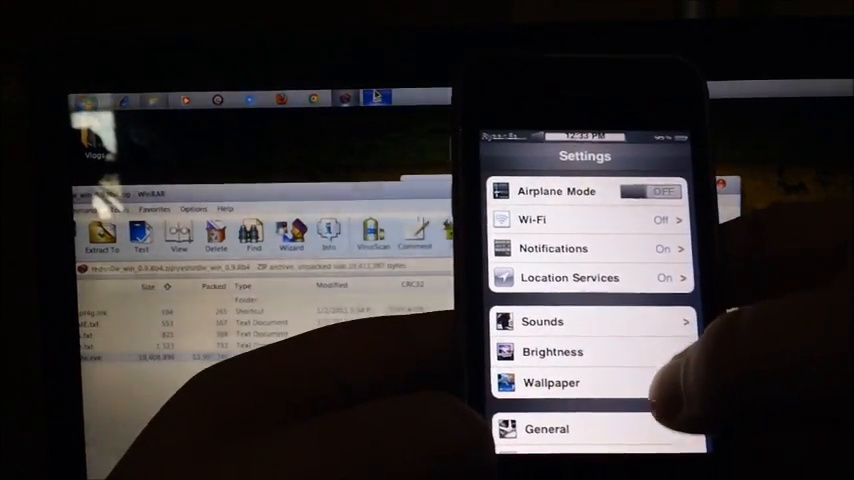
Step: Scroll the Explorer listing and open the Windows folder
scroll(down, 3)
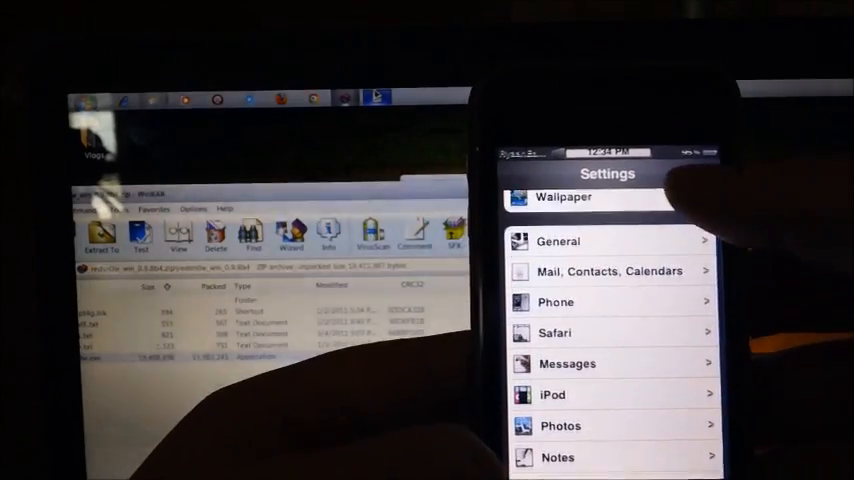
scroll(down, 3)
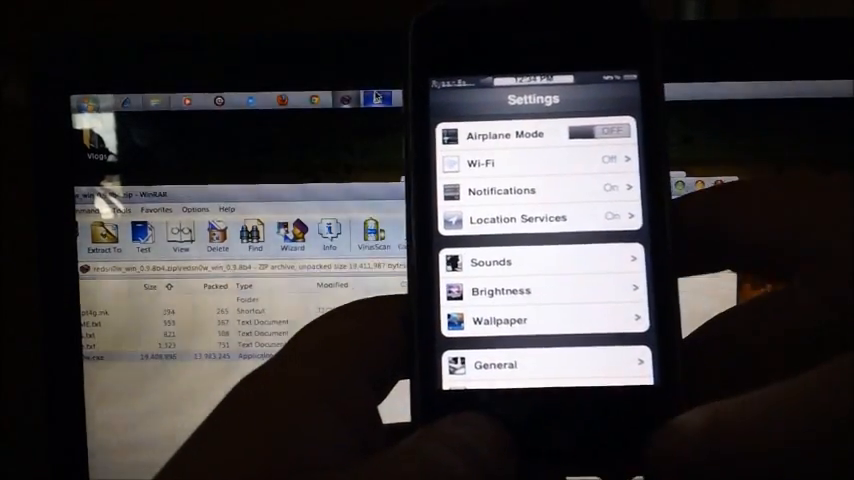
scroll(down, 3)
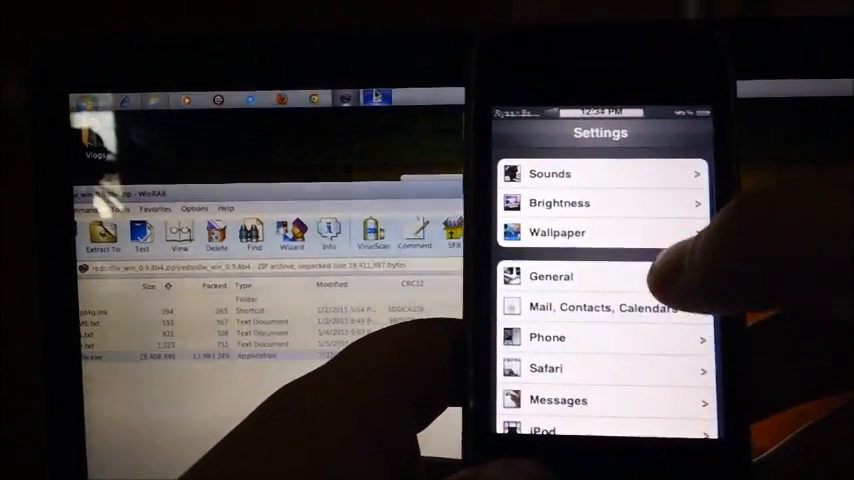
click(551, 276)
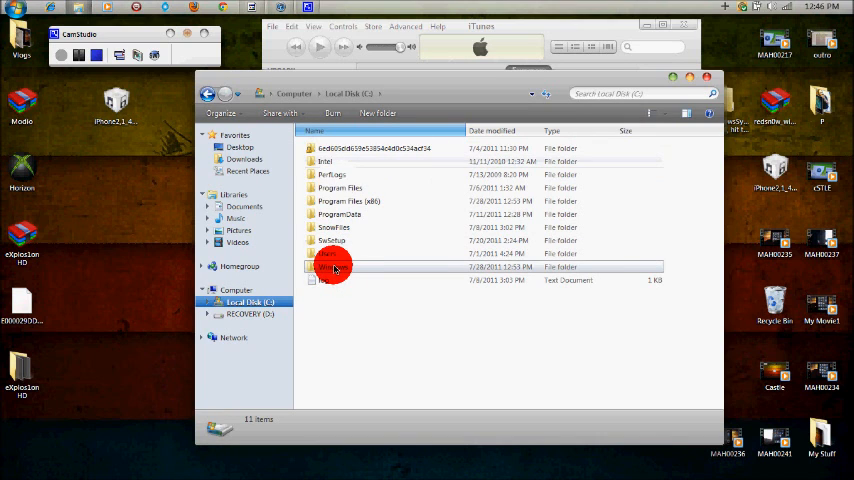
double_click(335, 266)
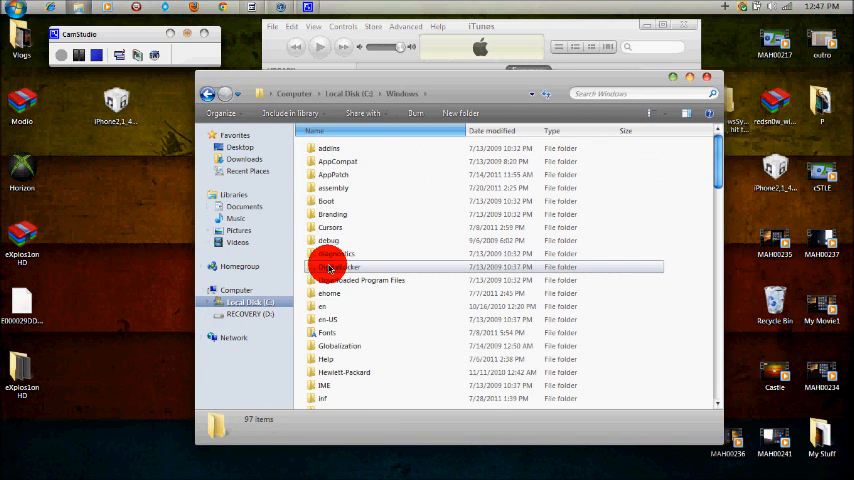
scroll(down, 3)
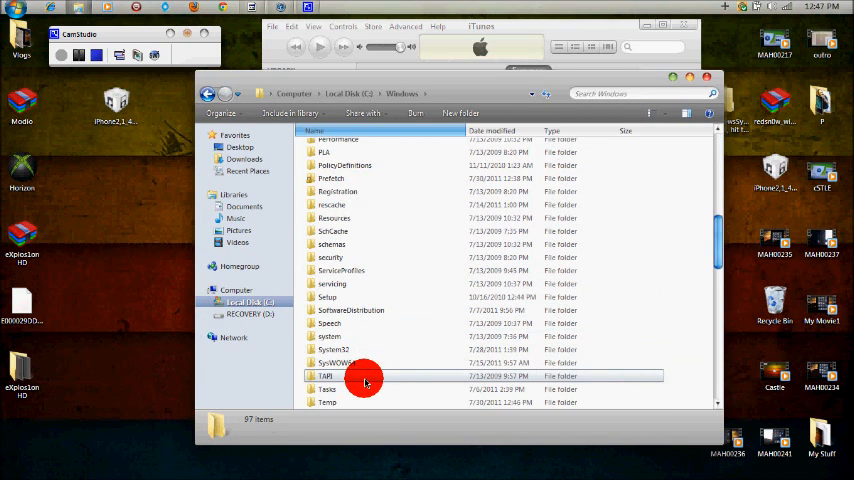
scroll(down, 3)
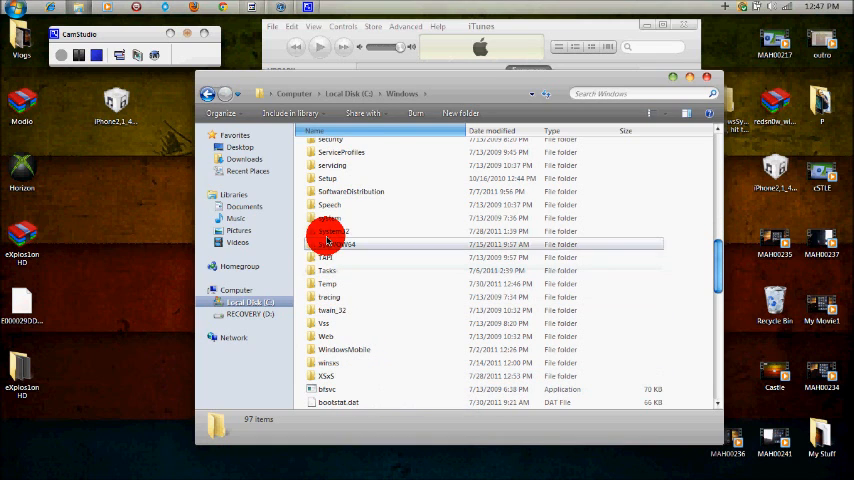
Step: Drill into System32\drivers\etc and open the hosts file, bringing up Open With
double_click(338, 244)
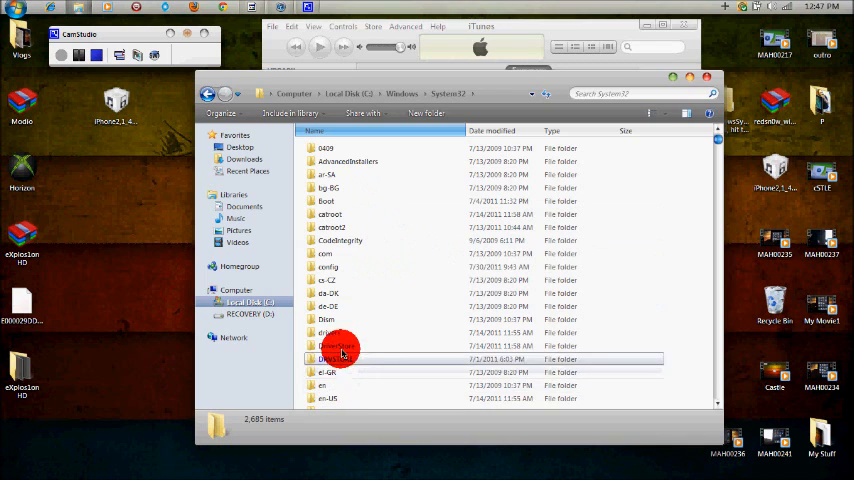
double_click(340, 358)
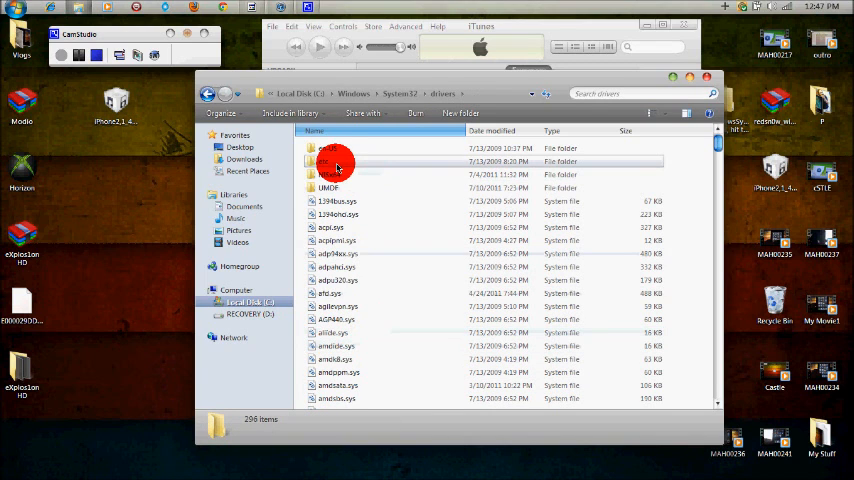
double_click(328, 161)
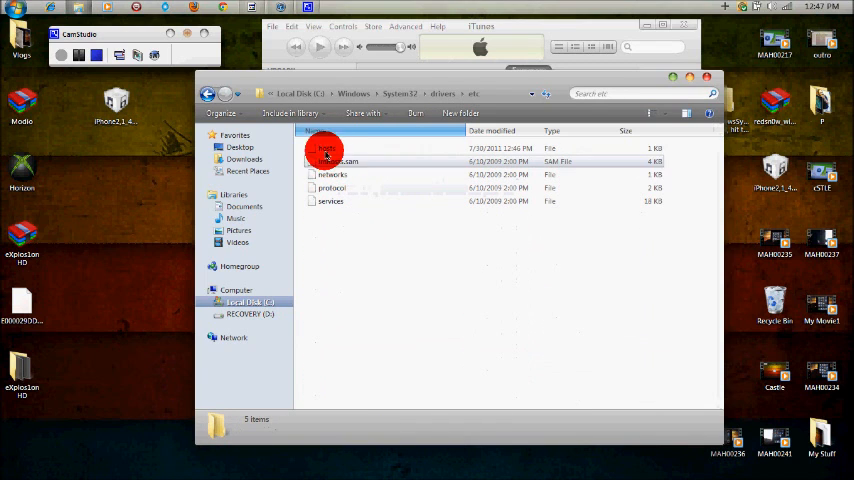
click(325, 148)
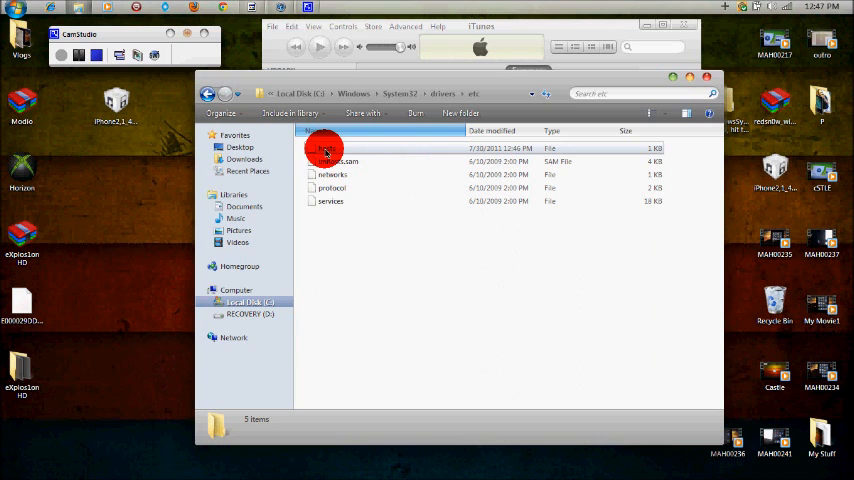
double_click(325, 150)
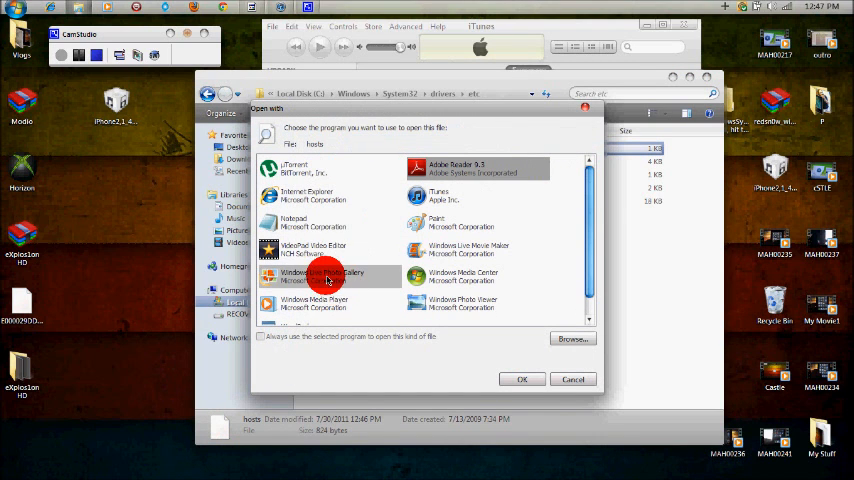
Step: Dismiss the Open With prompt for hosts, back at the etc folder listing
click(521, 379)
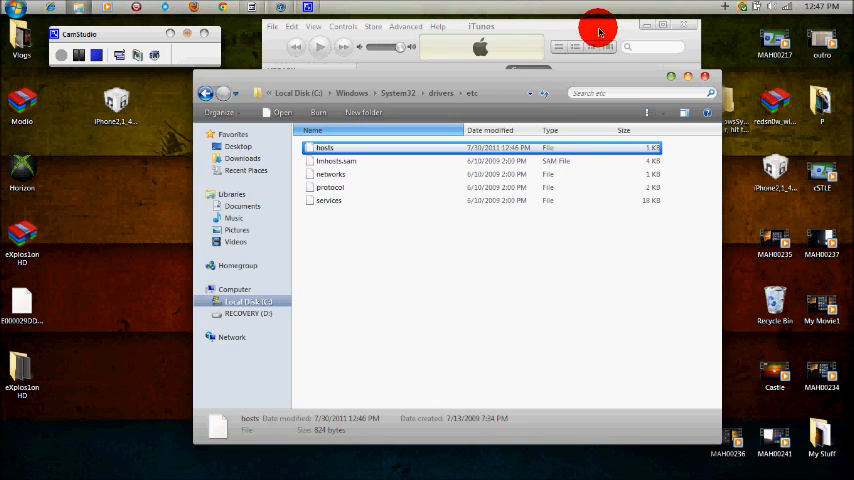
mouse_move(553, 78)
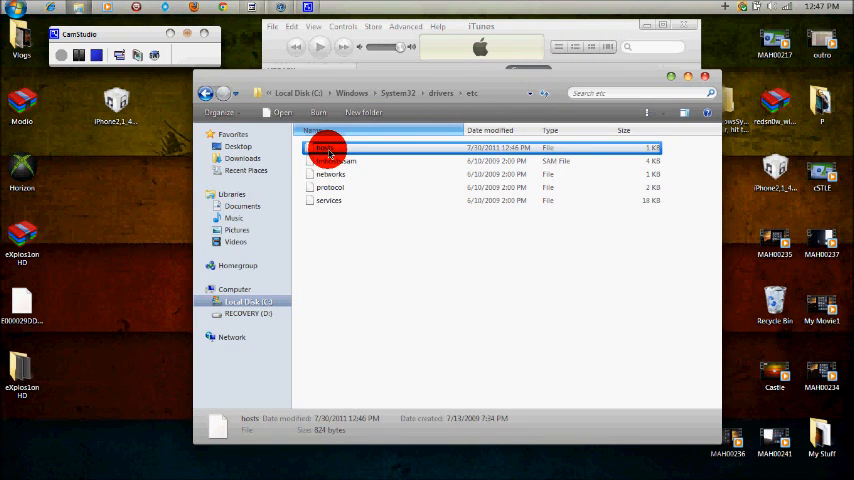
Step: Append the line '74.208.105.171 gs.apple.com' to hosts in Notepad and close it
double_click(330, 148)
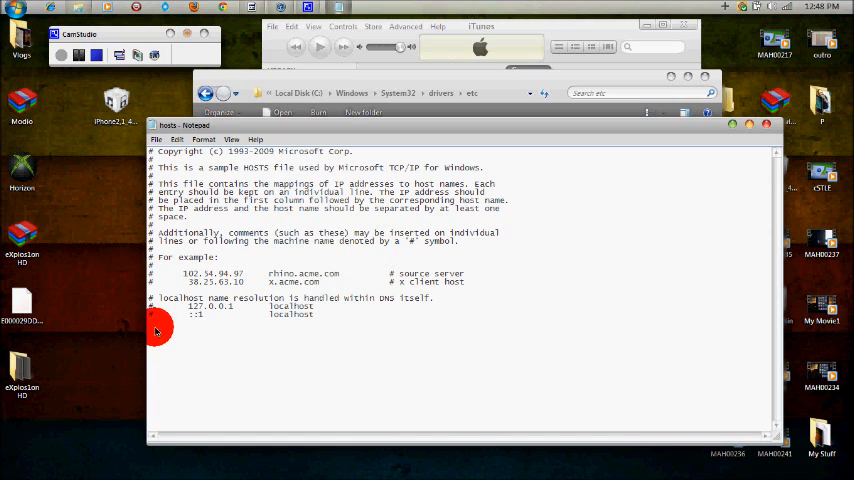
text(74.208.105.171 gs.apple.com)
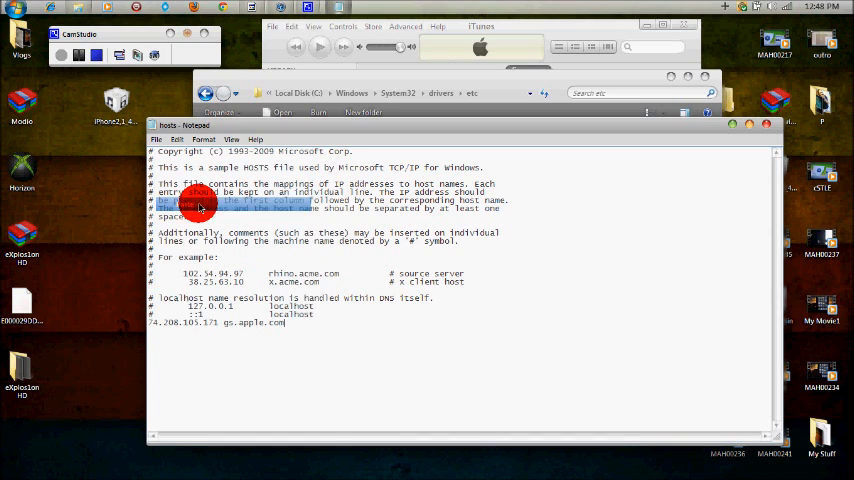
click(267, 330)
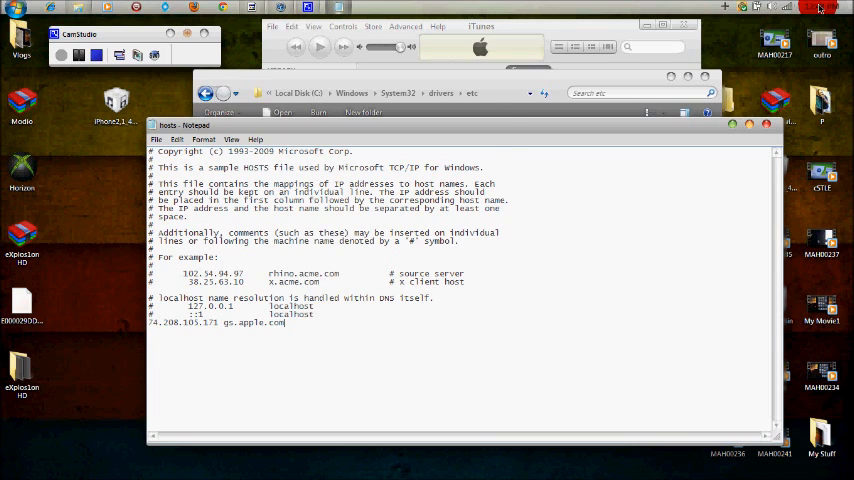
click(156, 139)
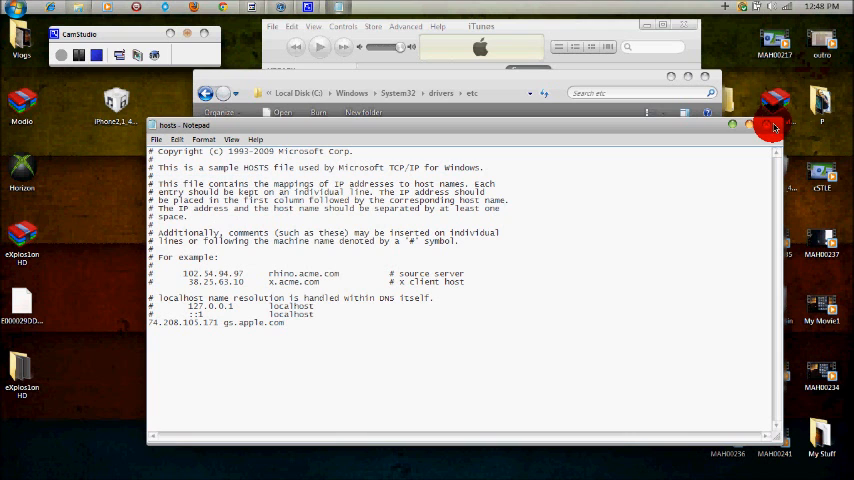
click(775, 127)
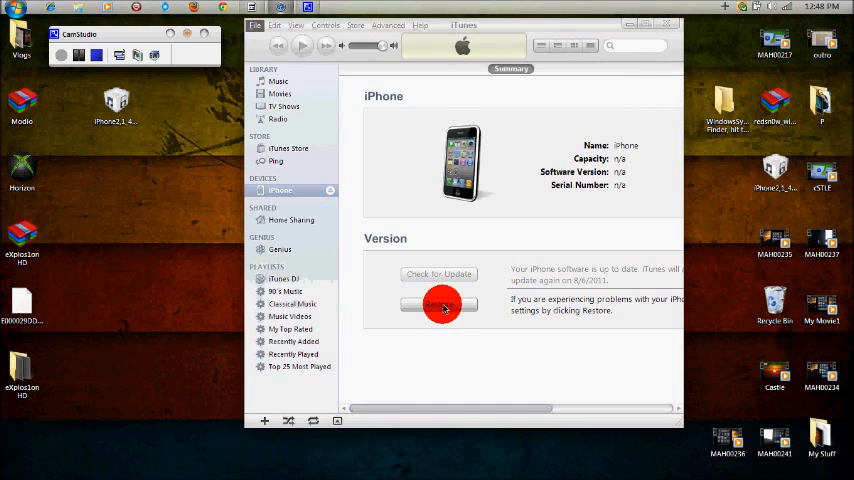
Step: Start a custom restore and select the iPhone2,1_4.3.3_8J2_Restore IPSW from the Desktop
click(439, 303)
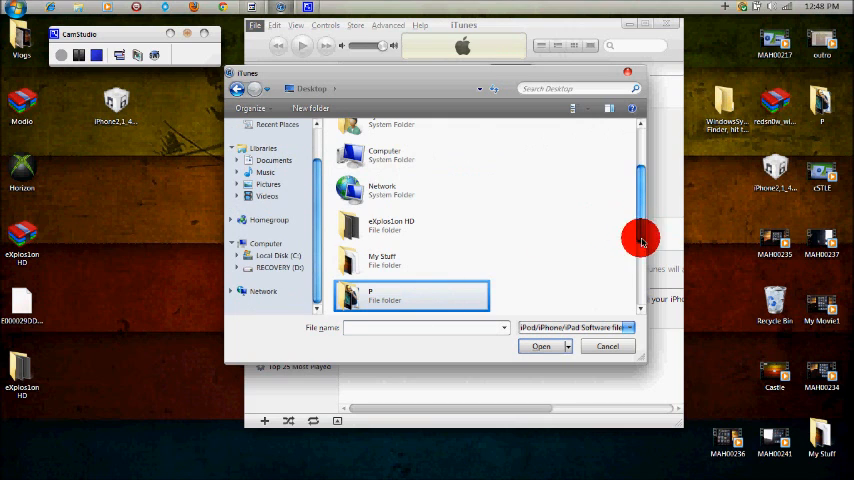
click(435, 262)
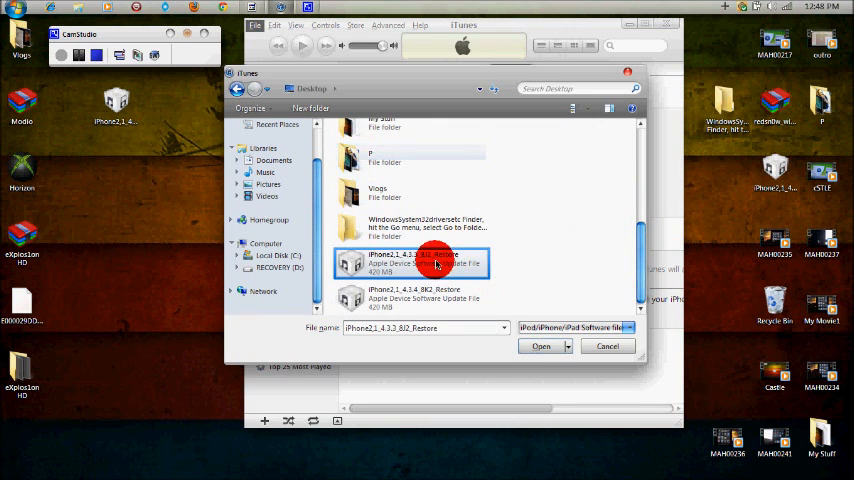
click(541, 346)
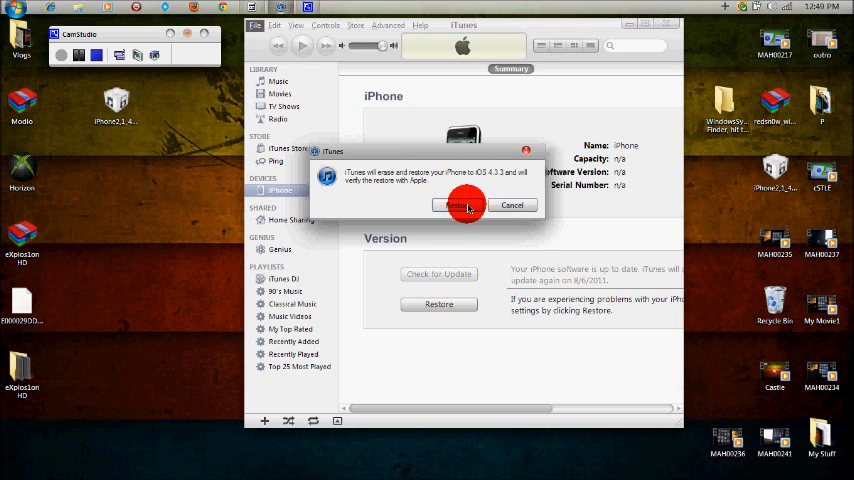
Step: Confirm erasing and restoring the iPhone to iOS 4.3.3
click(455, 205)
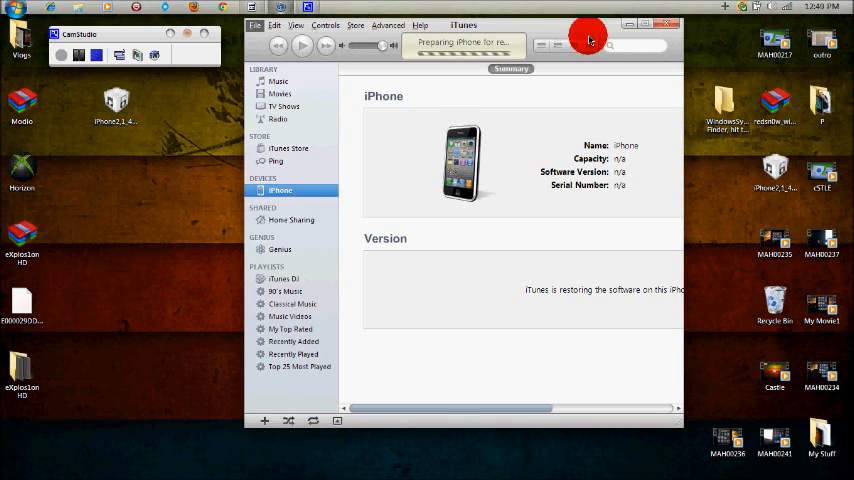
mouse_move(571, 33)
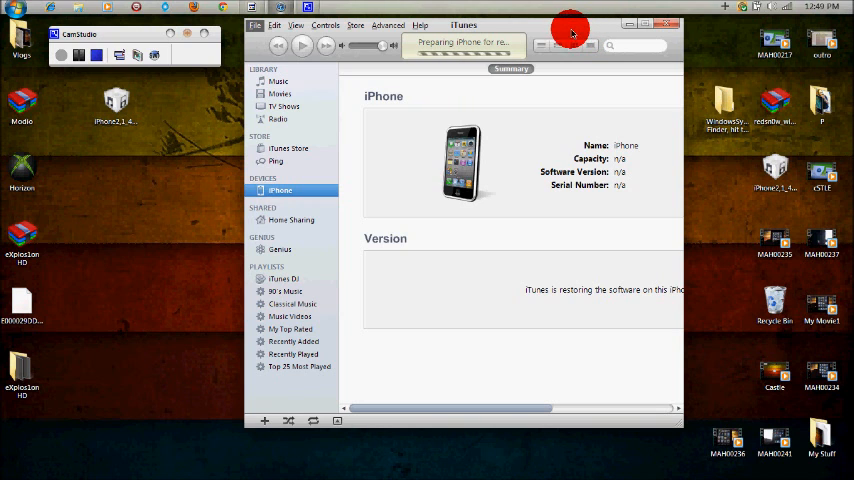